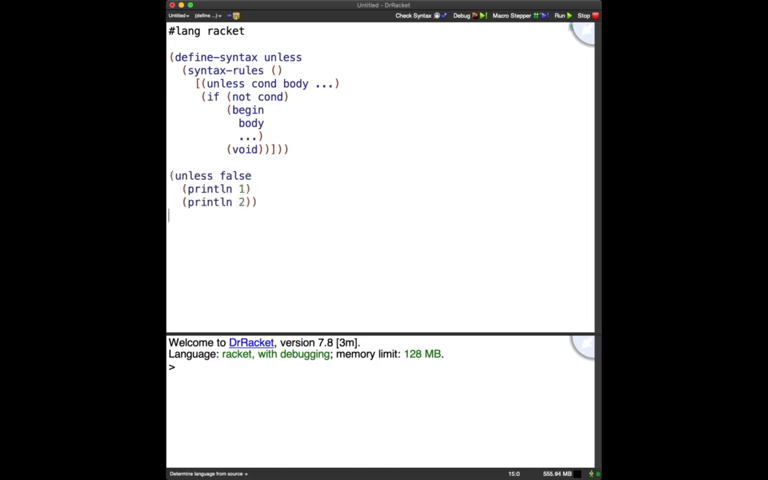
- Run the unless macro example so the interactions area prints 1 and 2
click(568, 15)
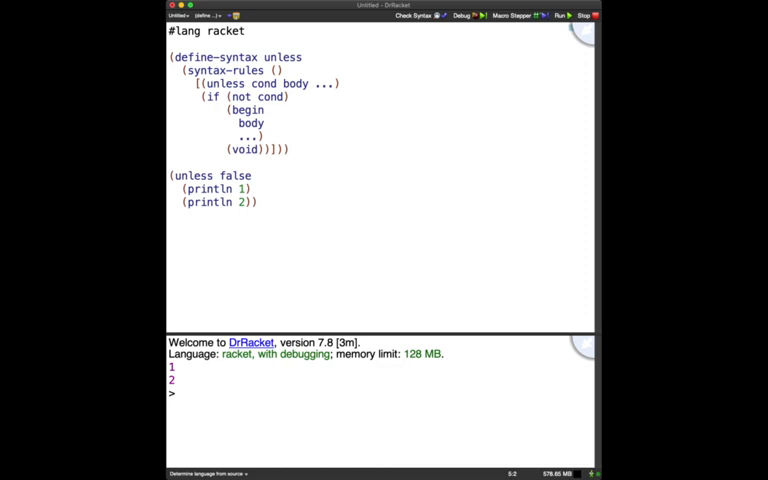
- Use _ as the macro pattern head and wrap the call in (let ([not (λ (v) v)]) ...)
text(_)
text((let ([not (λ (v) v)]))
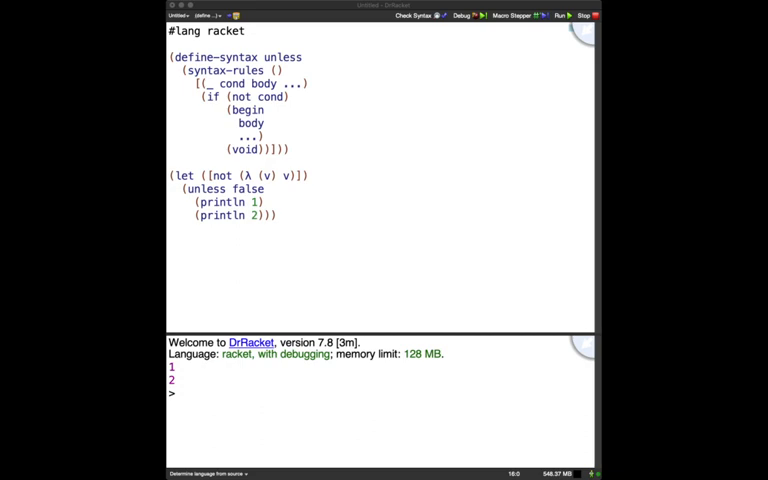
- Define or-2 with syntax-rules pattern (_ e1 e2) and template (if e1 true e2)
click(180, 392)
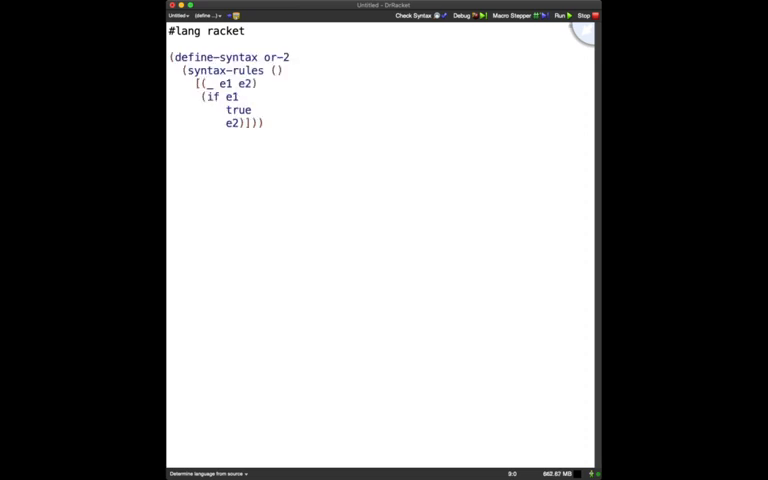
- Run three or-2 tests (#t, #f, #t), then evaluate (member 'y '(x y z)) at the REPL
click(172, 136)
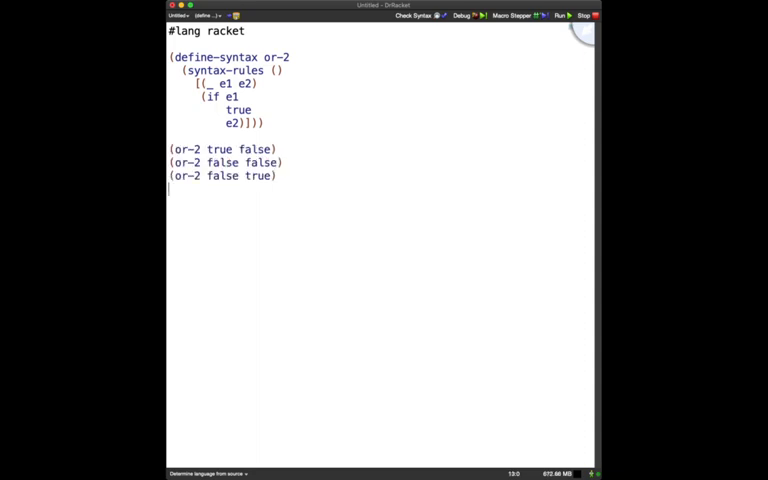
click(563, 15)
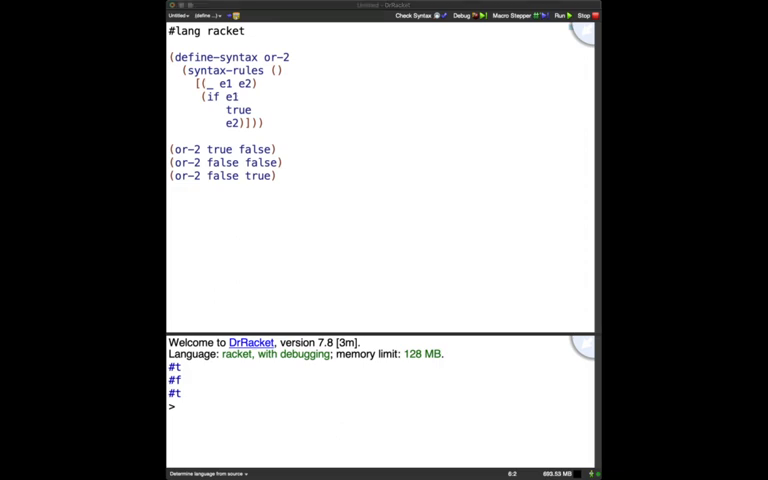
text((member 'y '(x y z)))
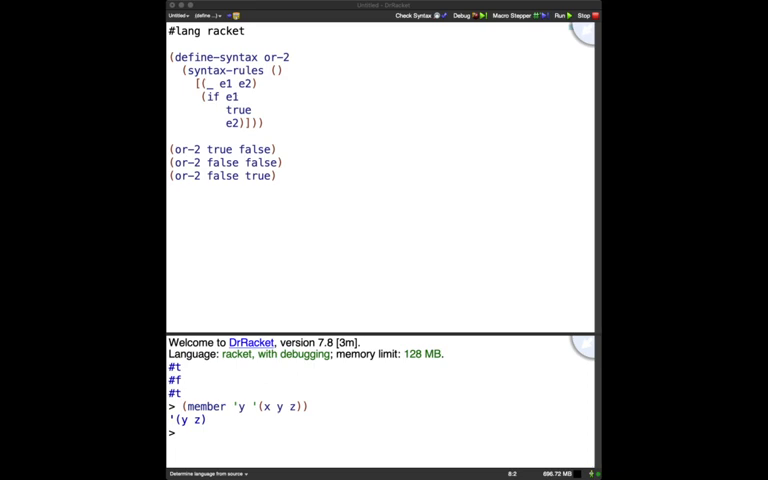
- Evaluate (or-2 (member 'y '(x y z)) "not found") at the REPL, getting #t
text((or-2 (member 'y '(x y z)) "not found"))
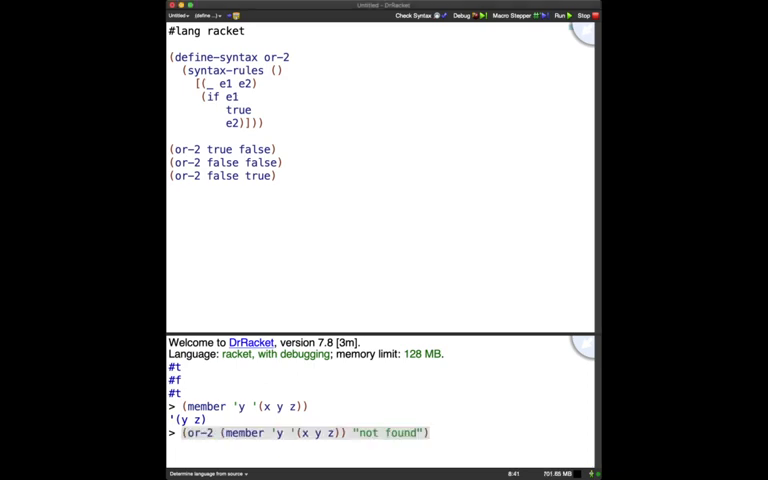
key(Return)
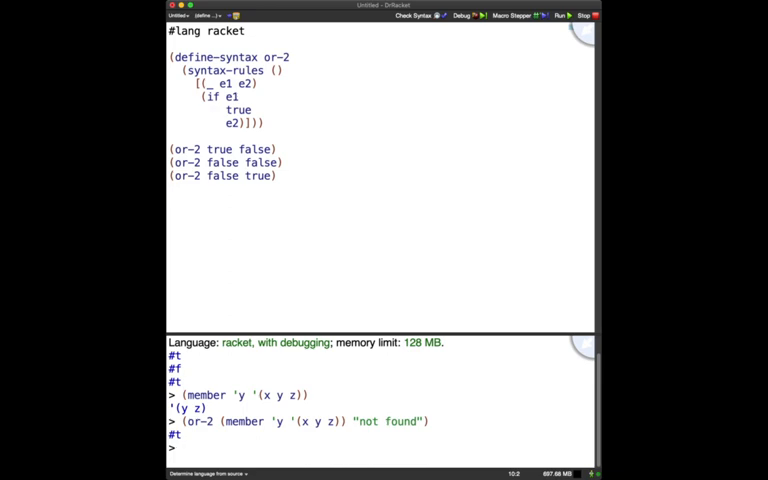
- Change the or-2 template to (if e1 e1 e2) and test with (or-2 (print "hello") "not found")
click(565, 15)
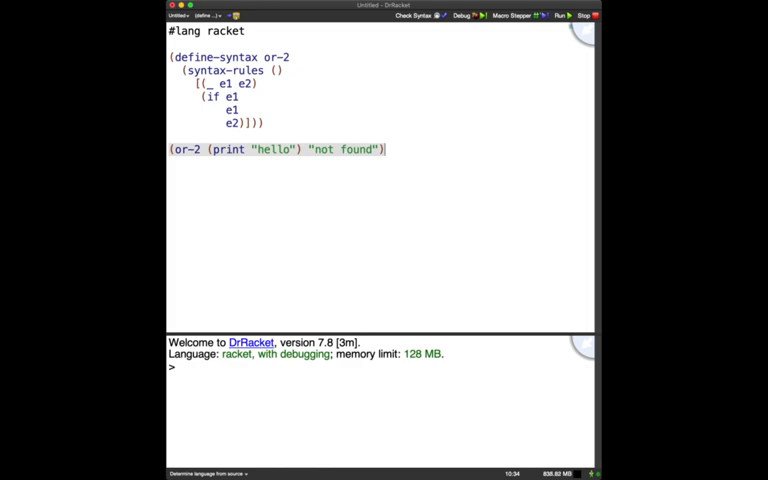
- Show "hello" printing twice, rewrite or-2 as (let ([v e1]) (if v v e2)), and restore the test
click(570, 15)
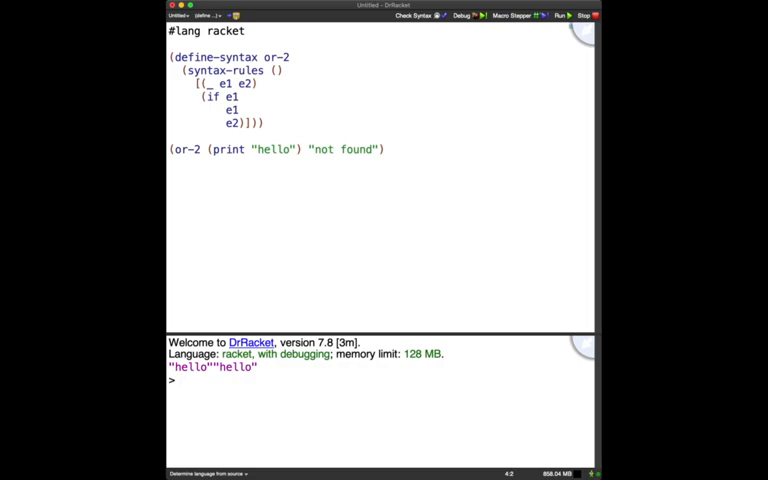
click(507, 16)
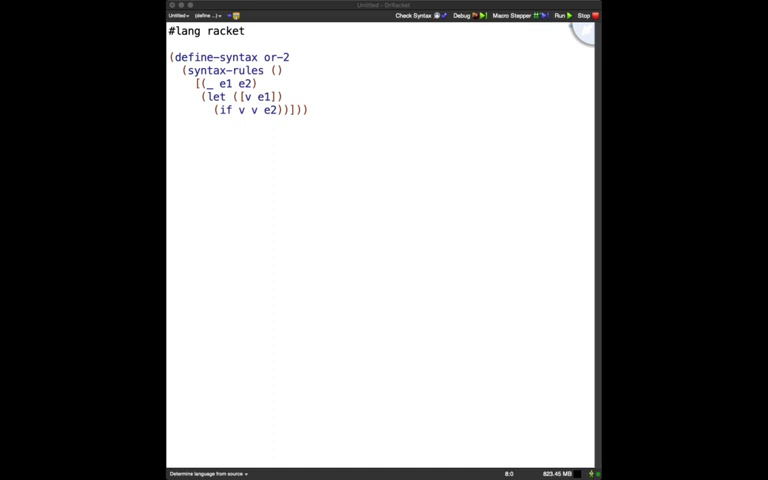
text((or-2 (print "hello") "not found"))
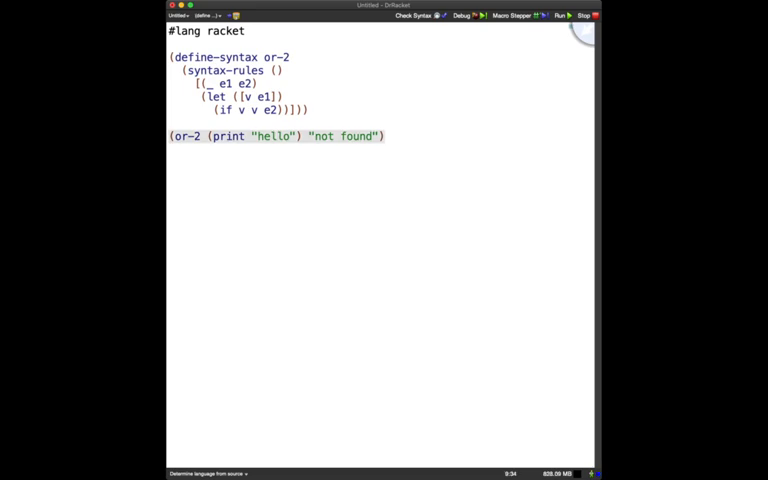
- Run the let-based or-2 to print "hello" once, then add (let ([v 1]) (or-2 false v)) and its expansion
click(565, 15)
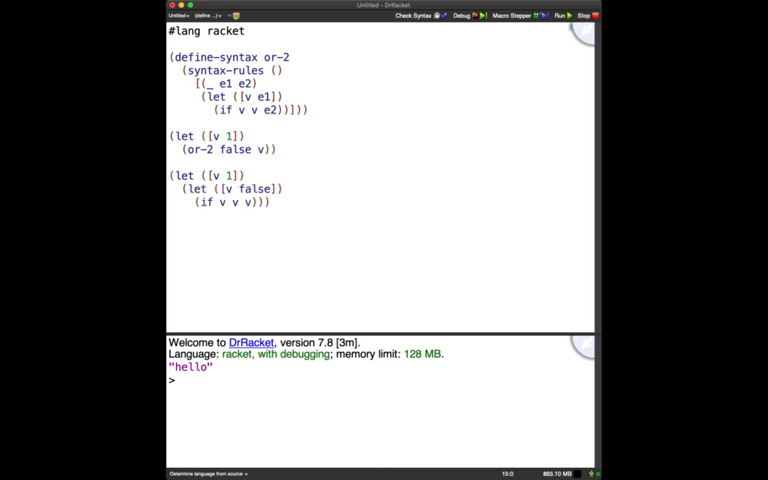
- Try the hand expansion at the REPL, delete it, and run (let ([v 1]) (or-2 false v)) to get 1
click(569, 15)
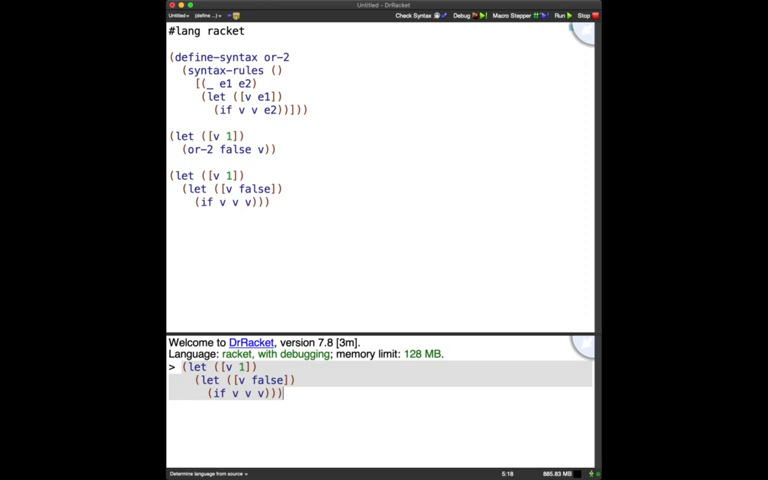
key(Return)
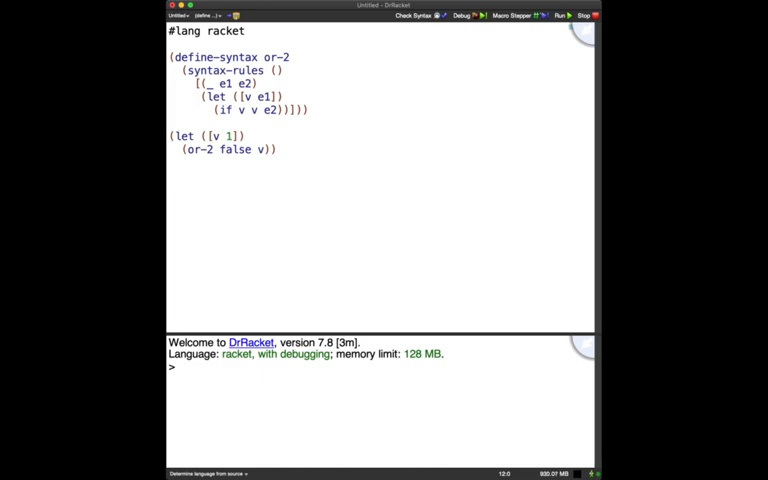
click(568, 15)
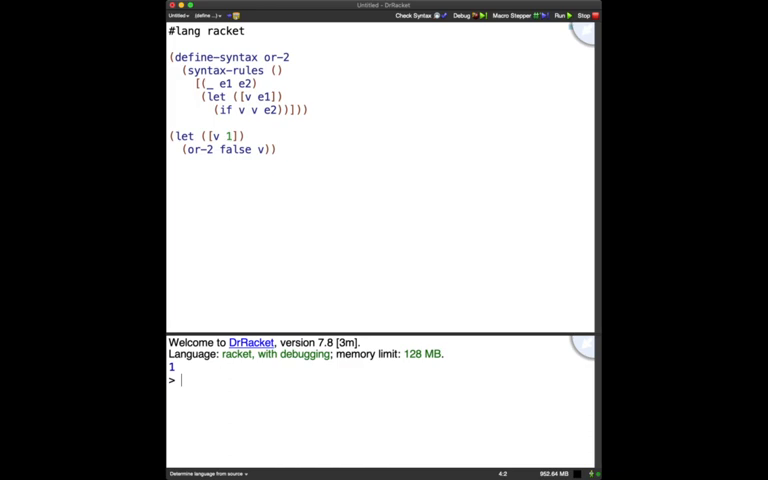
- Add the vtmp-renamed expansion, run it getting 1 twice, and step through or-2 in the Macro Stepper
text((let ([v 1]))
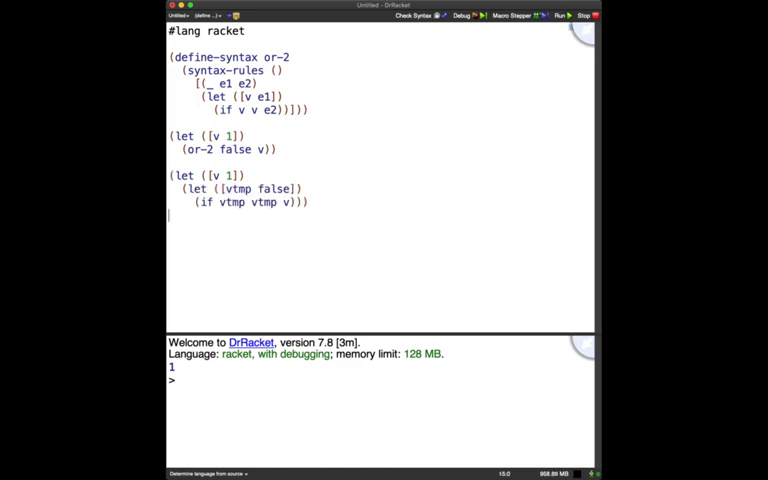
click(558, 16)
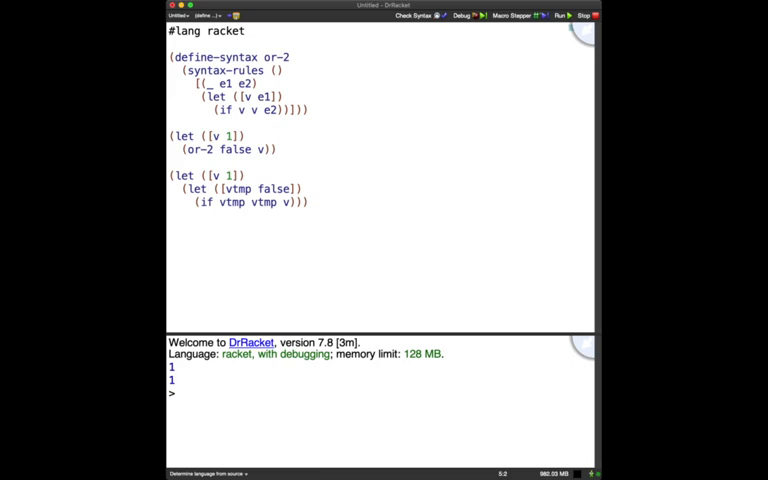
click(508, 16)
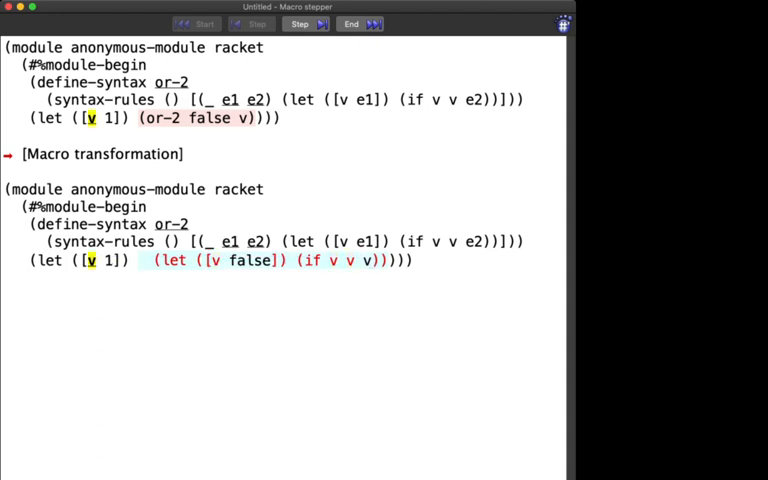
- Rewrite or-2 as variadic orN recursing on (orN e2 ...), set v to true, and run it
click(298, 24)
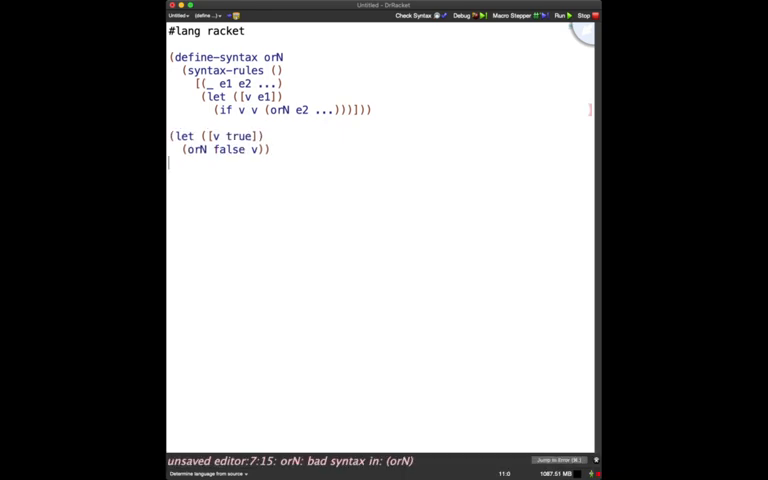
- Add the [(_) false] base case to orN and run (orN false v) to get #t
click(565, 15)
text([(_) false])
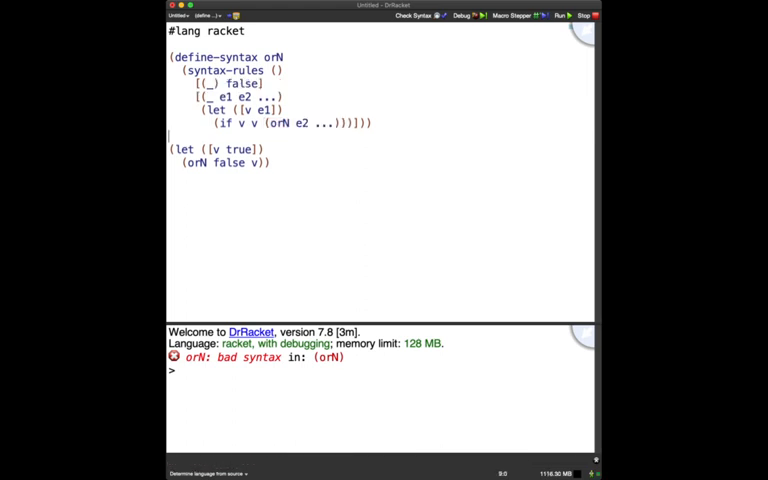
click(563, 15)
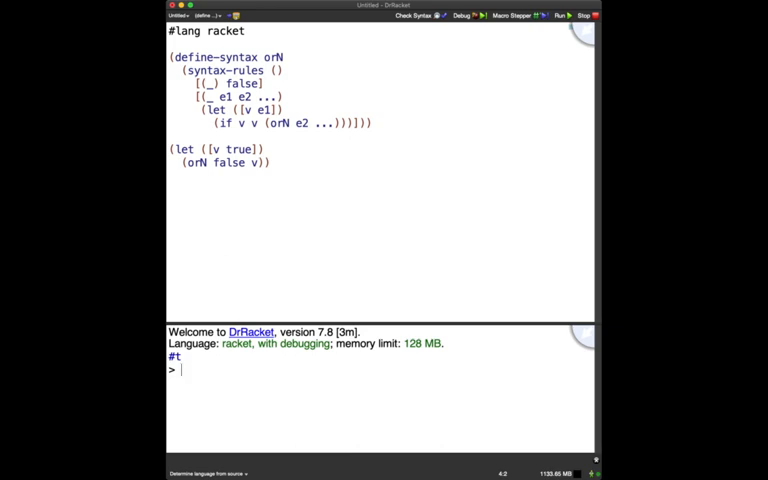